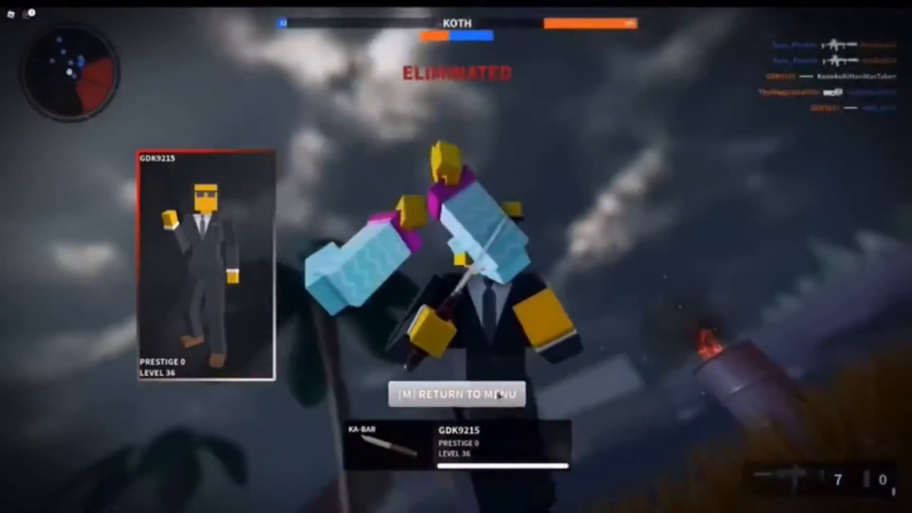
click(456, 393)
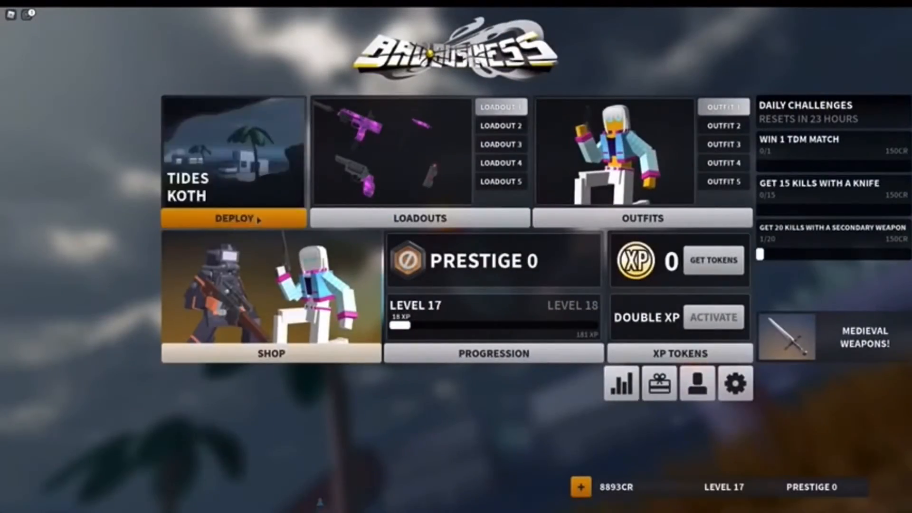
click(232, 219)
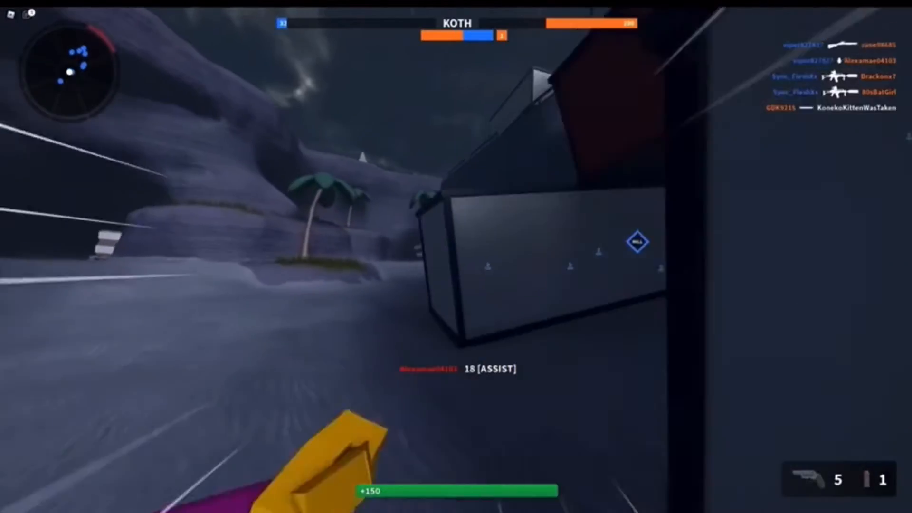